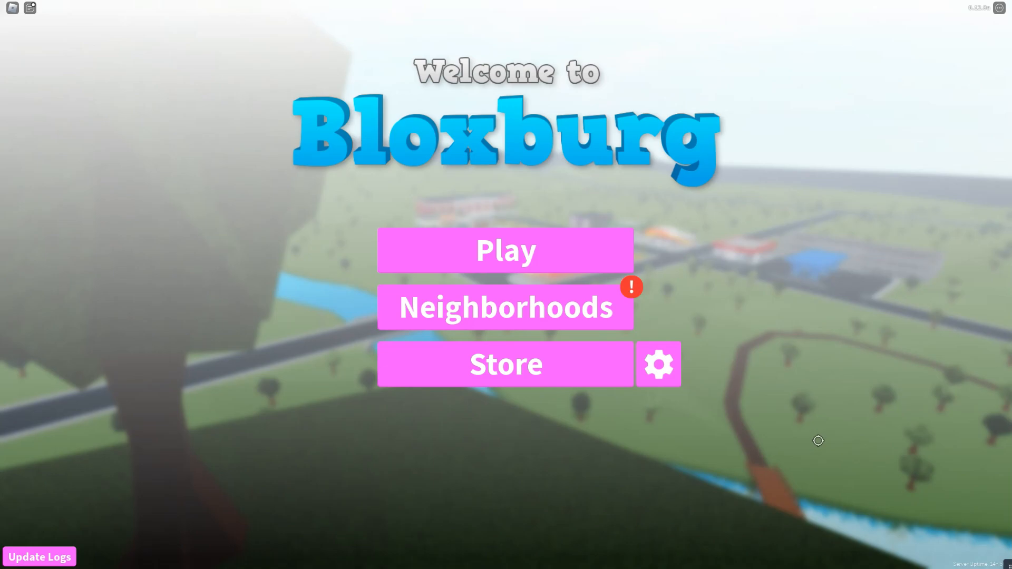
# - Start Bloxburg from the title screen and reach the house selection list
pyautogui.click(505, 249)
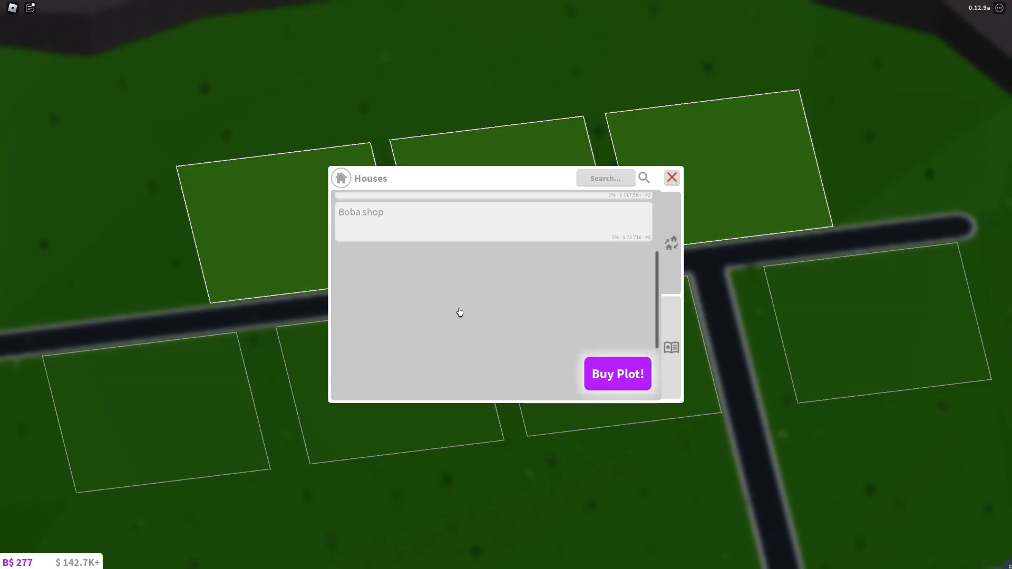
pyautogui.moveTo(458, 313)
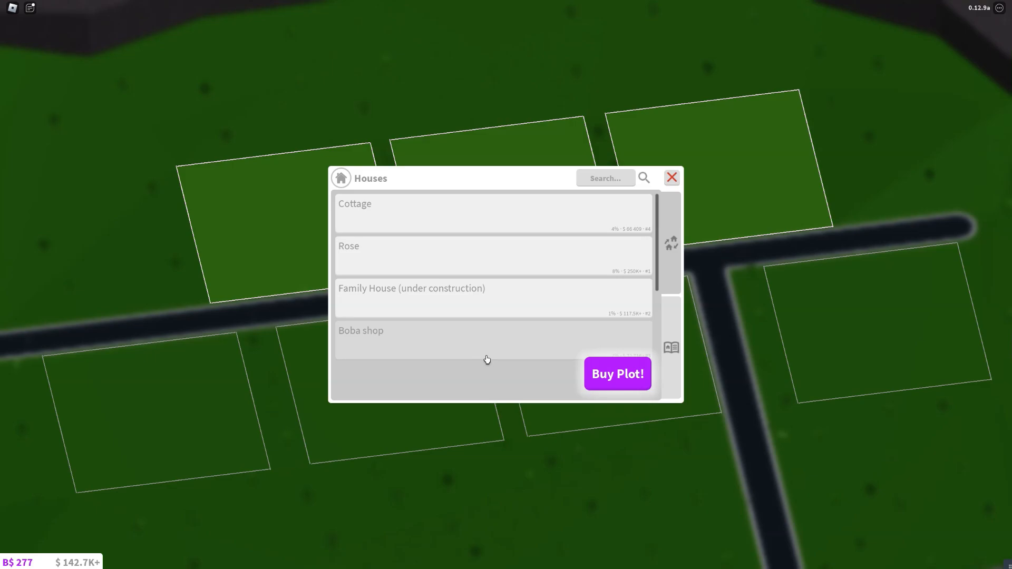
pyautogui.moveTo(544, 327)
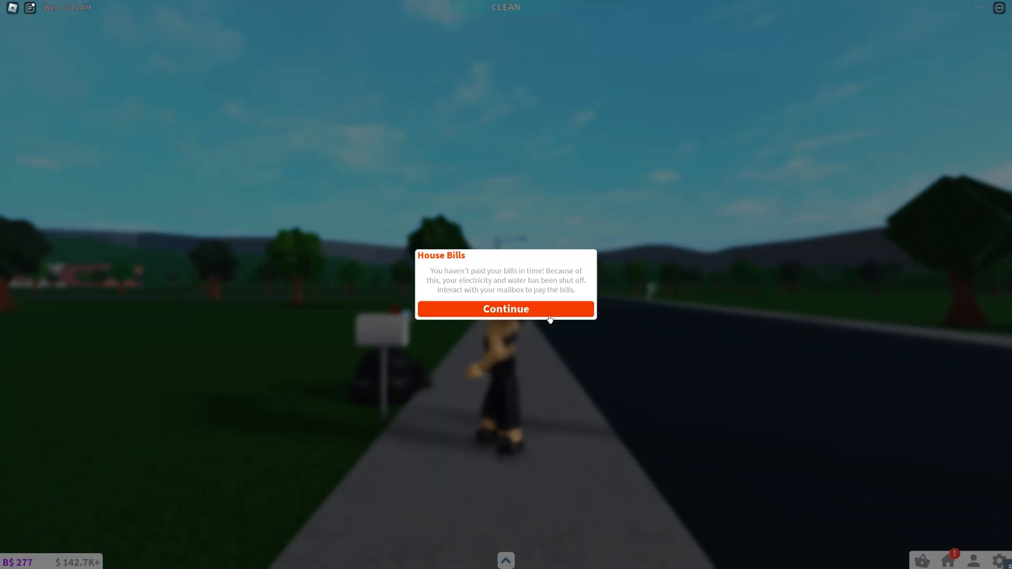
# - Dismiss the house bills notice and place a campfire with a cooking grill
pyautogui.click(505, 308)
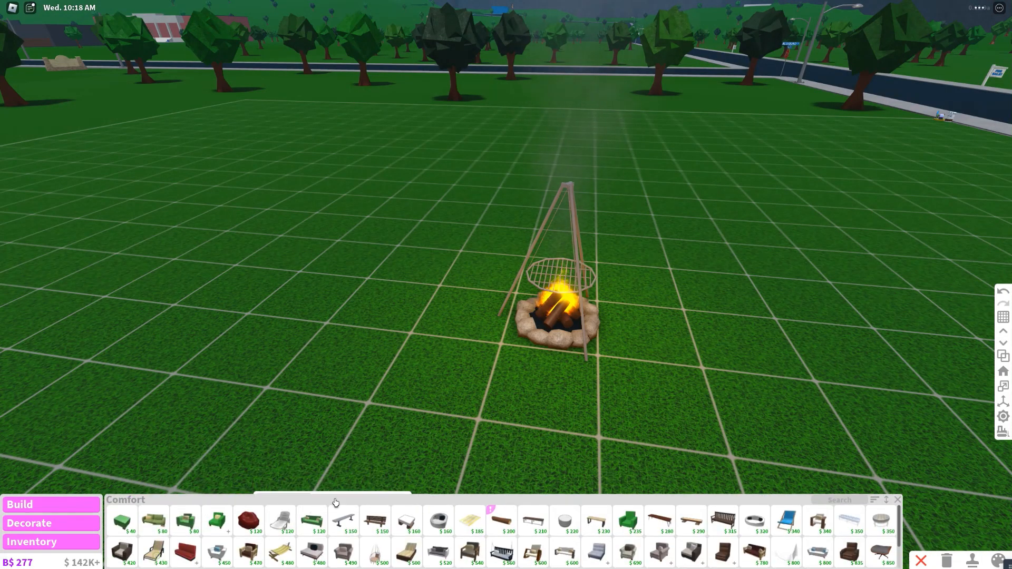
pyautogui.moveTo(474, 529)
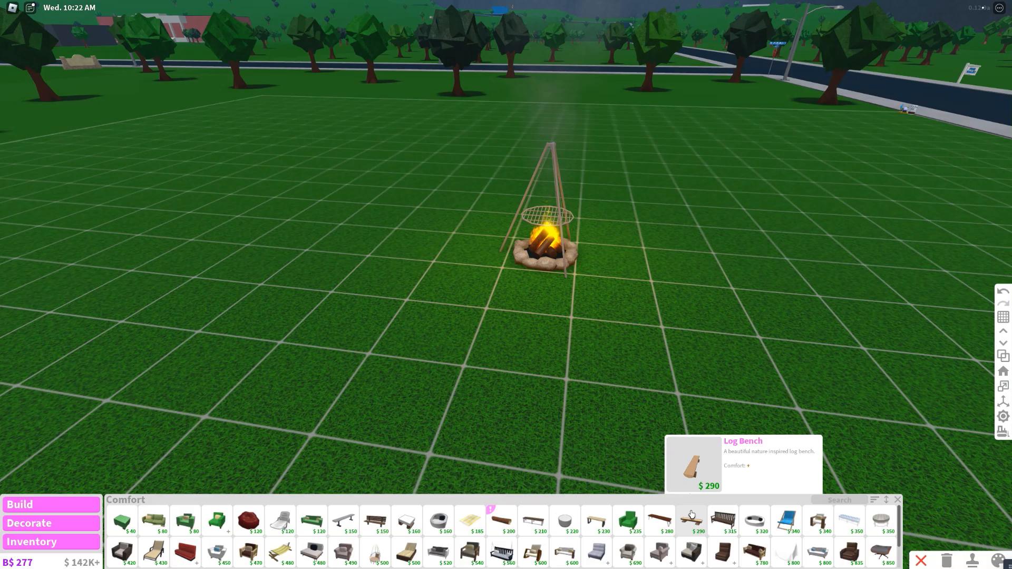
# - Place four log benches around the fire, then search the catalog for 'tentys'
pyautogui.click(693, 520)
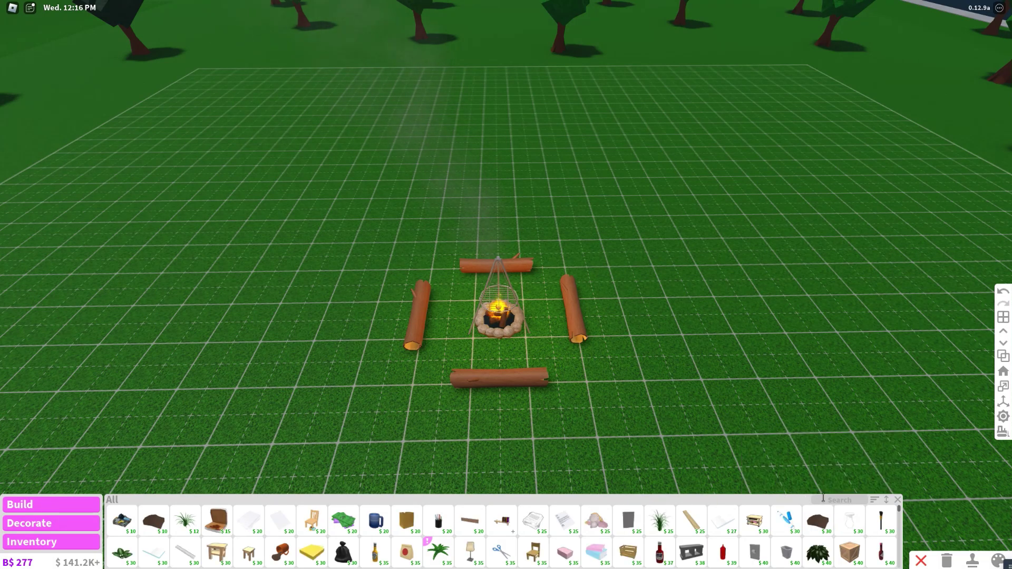
pyautogui.write('tentys')
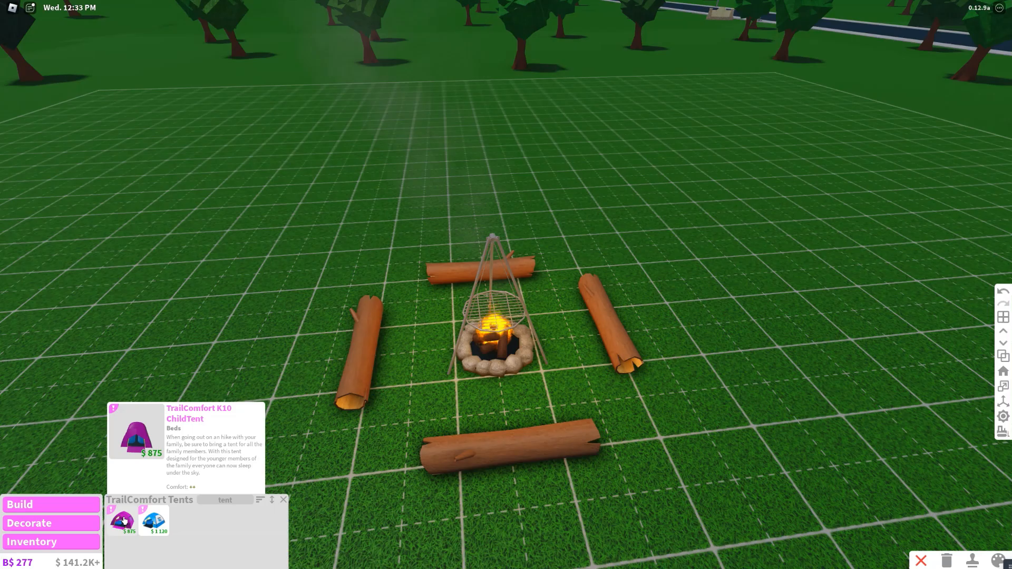
# - Place white, pink, blue and light blue tents around the campfire
pyautogui.click(121, 522)
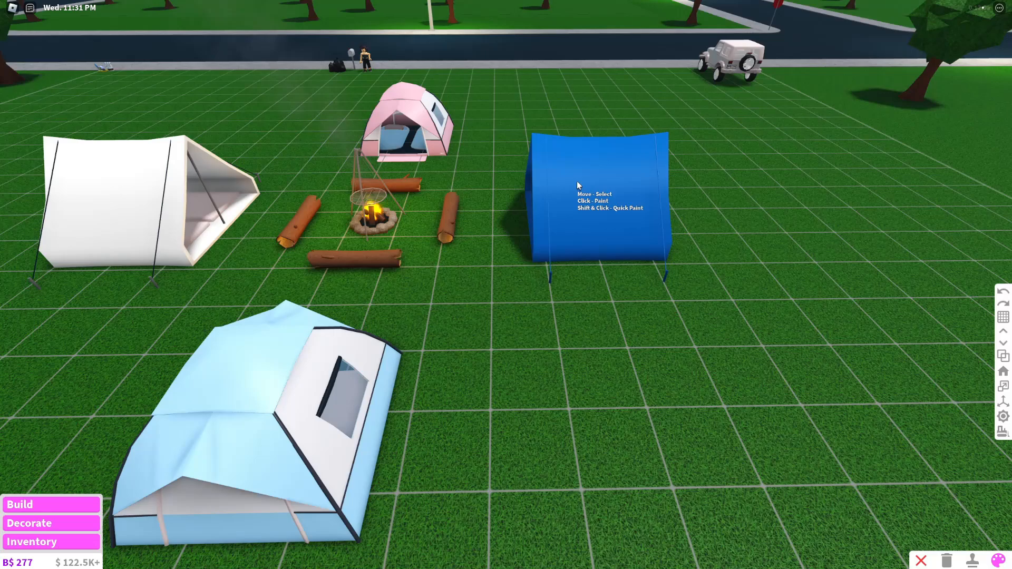
# - Reposition the tents, then draw tall walls around the campfire and benches
pyautogui.click(579, 185)
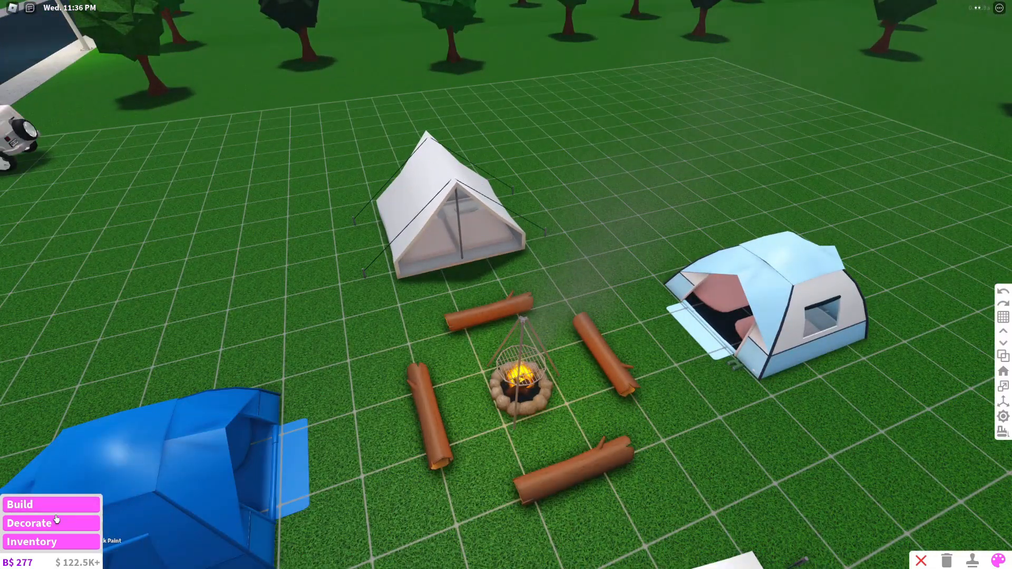
pyautogui.click(29, 523)
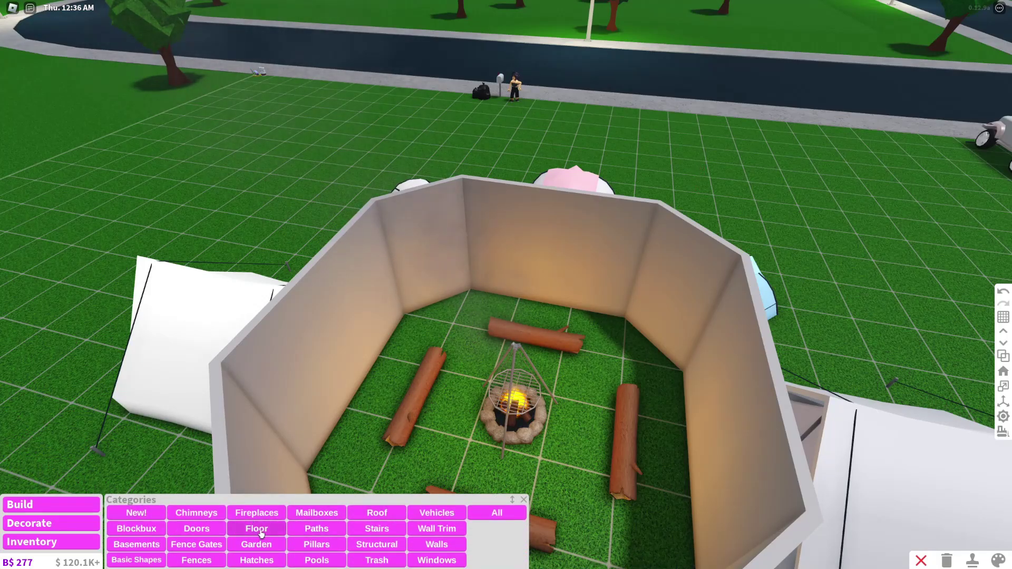
# - Fill the walled campfire area with a brown floor and remove the walls
pyautogui.click(256, 528)
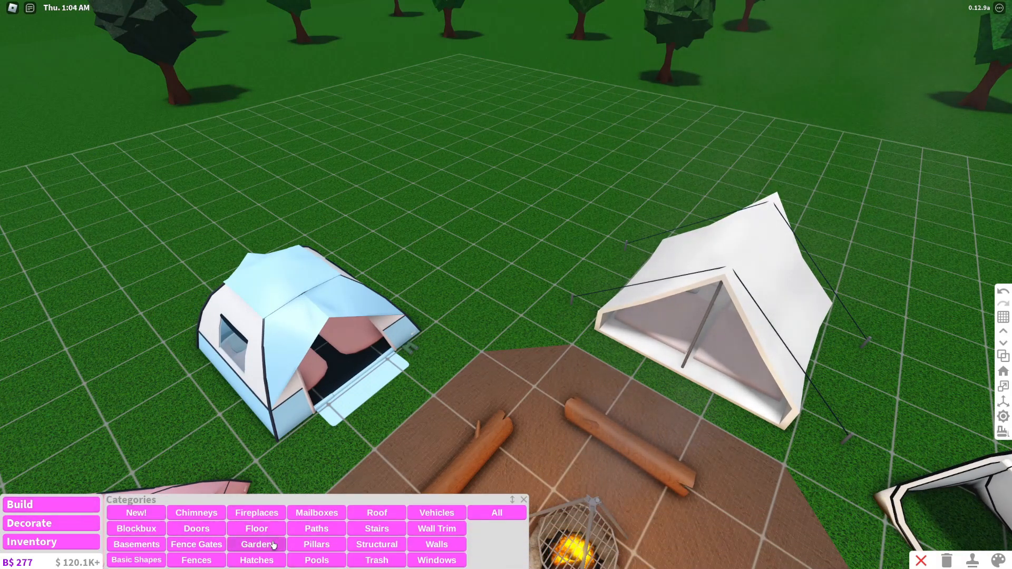
# - Place a Large Stepping Stone from Garden on the grass between the tents
pyautogui.click(256, 544)
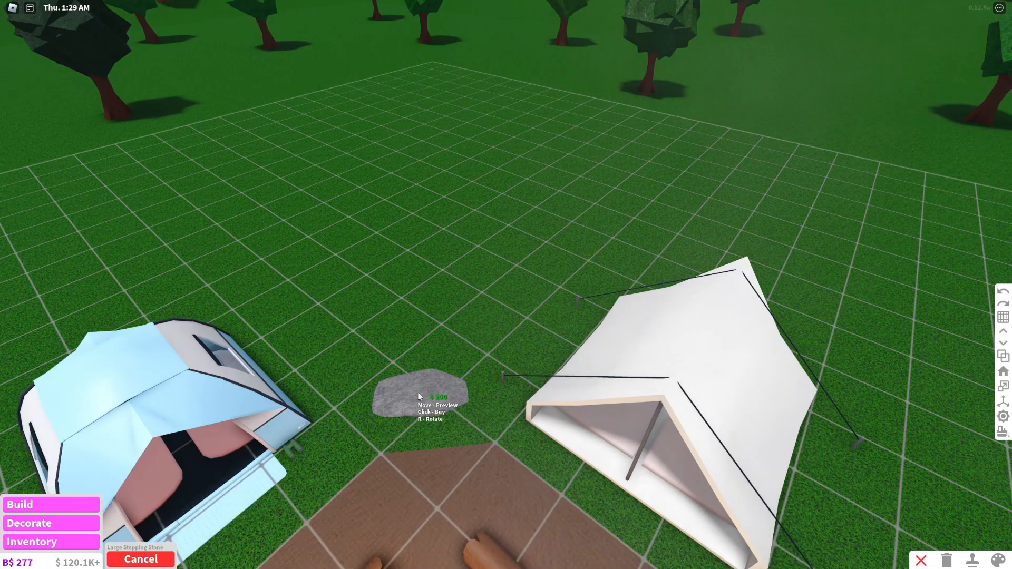
pyautogui.click(416, 397)
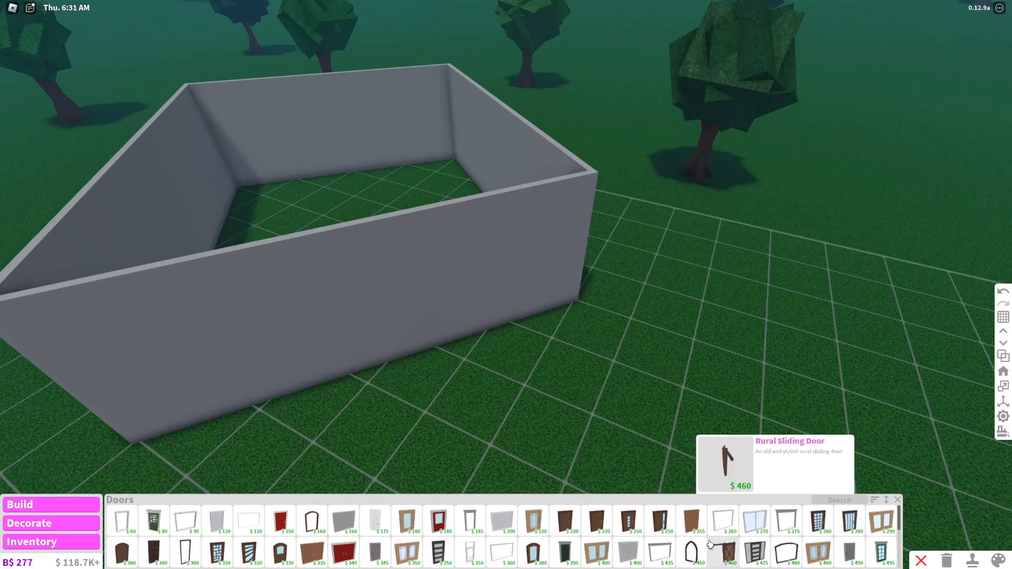
pyautogui.moveTo(253, 530)
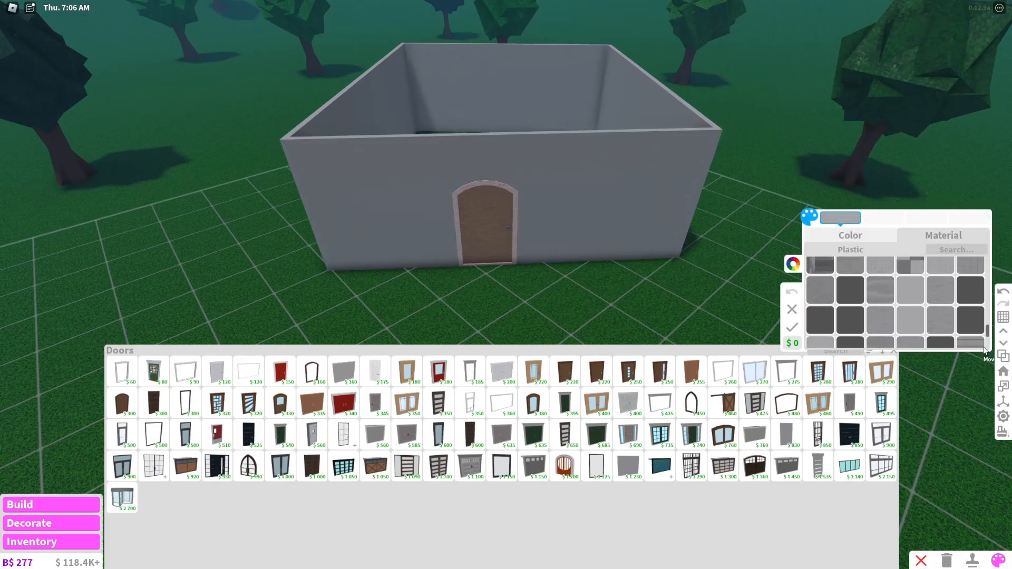
# - Apply the Wood Planks material to the house's grey outer walls
pyautogui.click(943, 235)
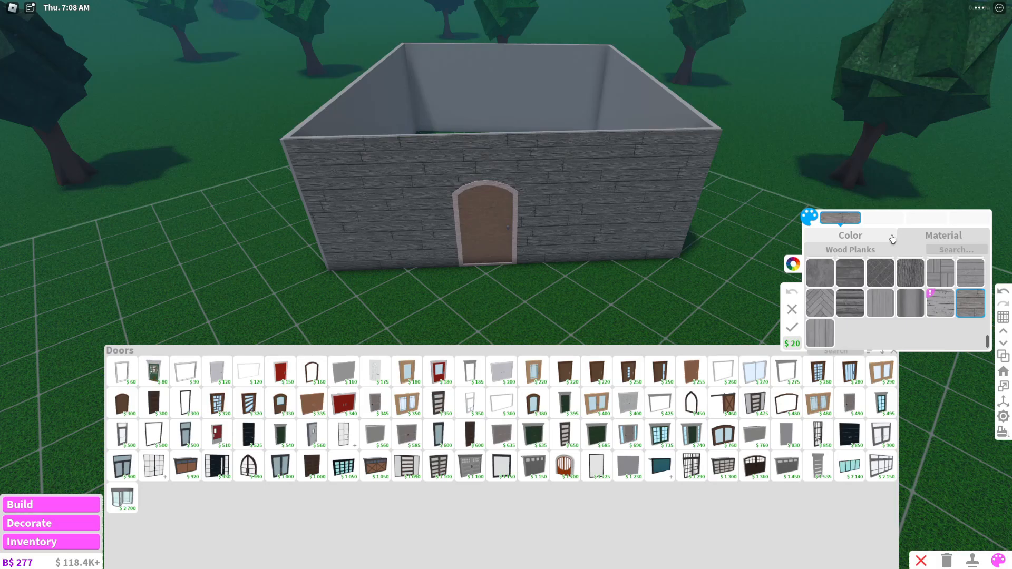
pyautogui.click(850, 235)
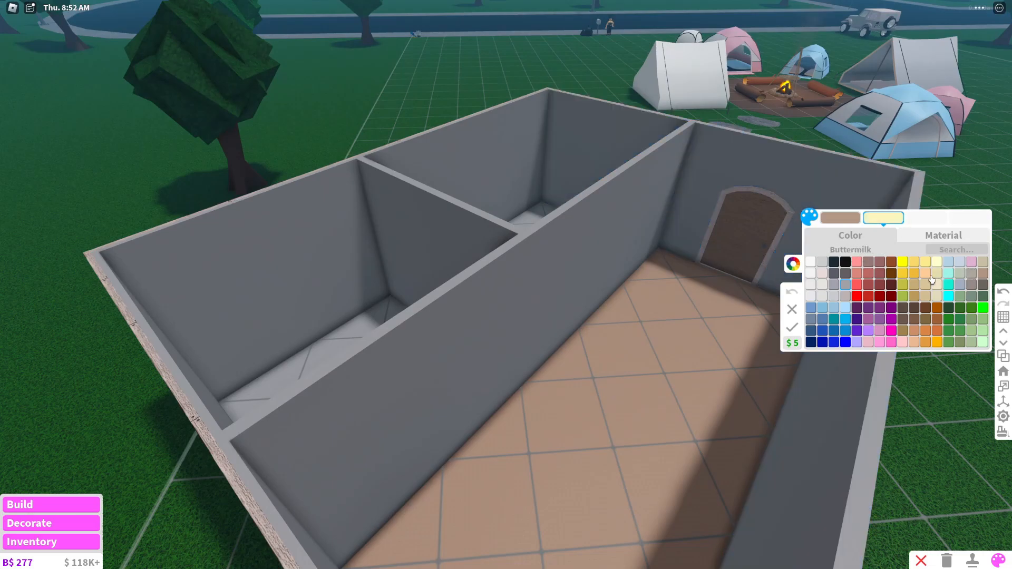
# - Apply a light wooden tiled material to the interior floor
pyautogui.click(943, 235)
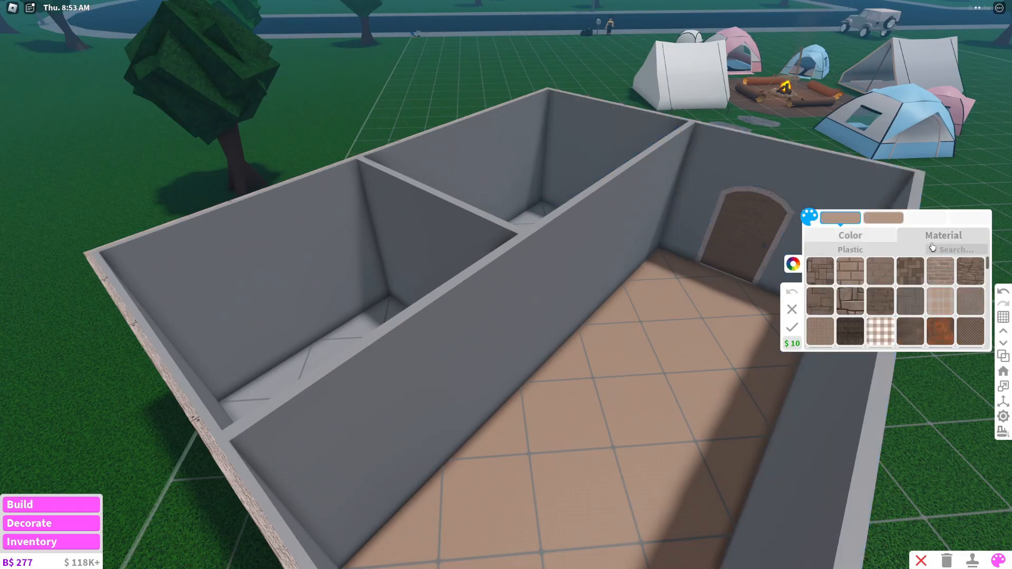
pyautogui.click(941, 272)
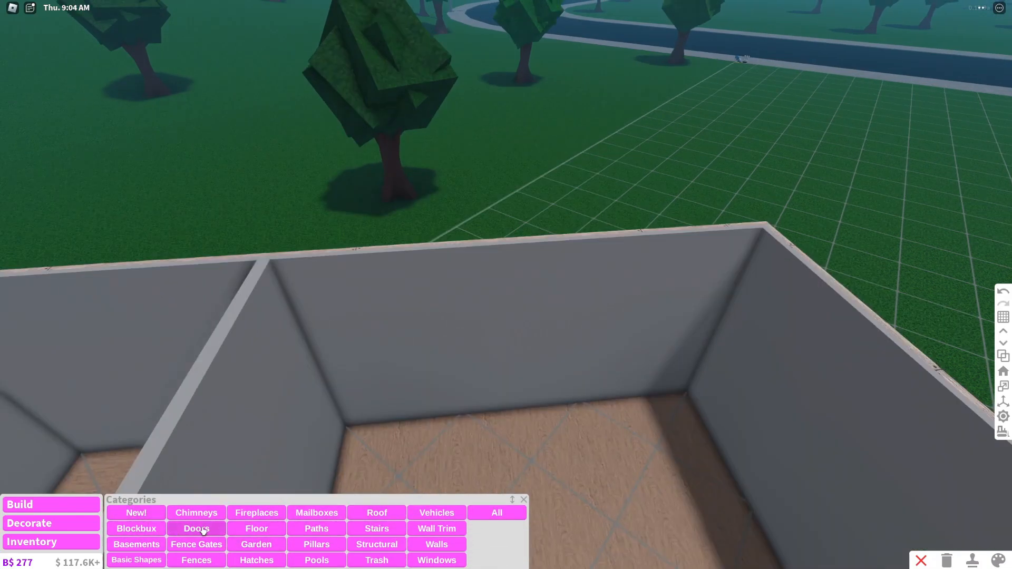
# - Place two log beds and give one blanket a speckled grey fabric texture
pyautogui.click(523, 499)
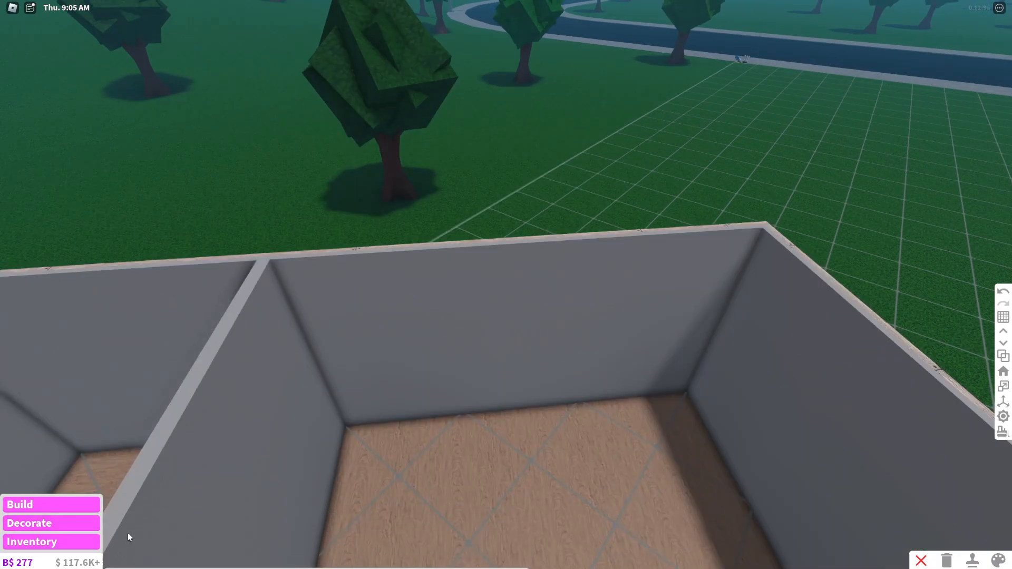
pyautogui.click(28, 523)
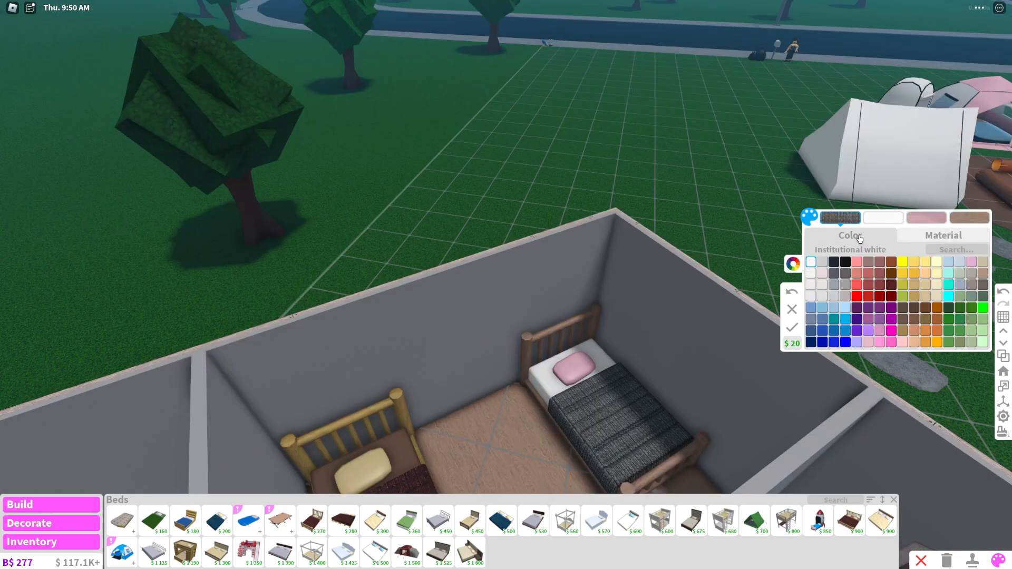
pyautogui.click(943, 235)
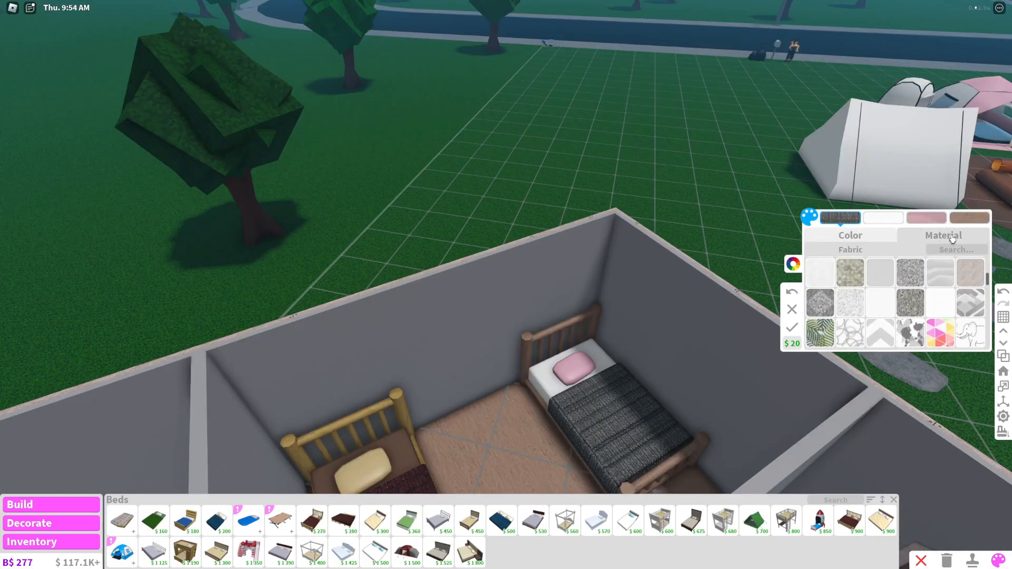
pyautogui.click(910, 272)
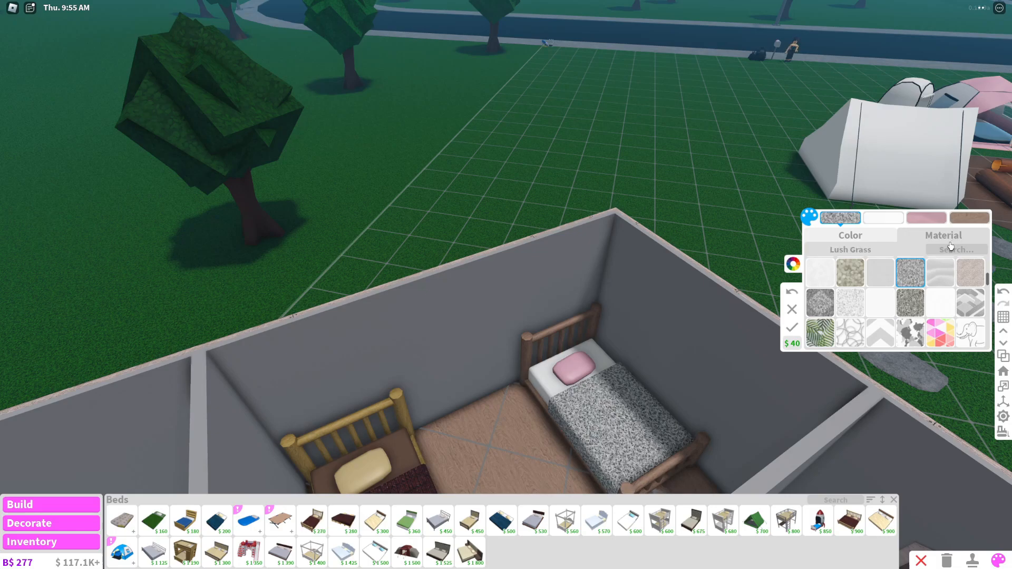
pyautogui.click(943, 235)
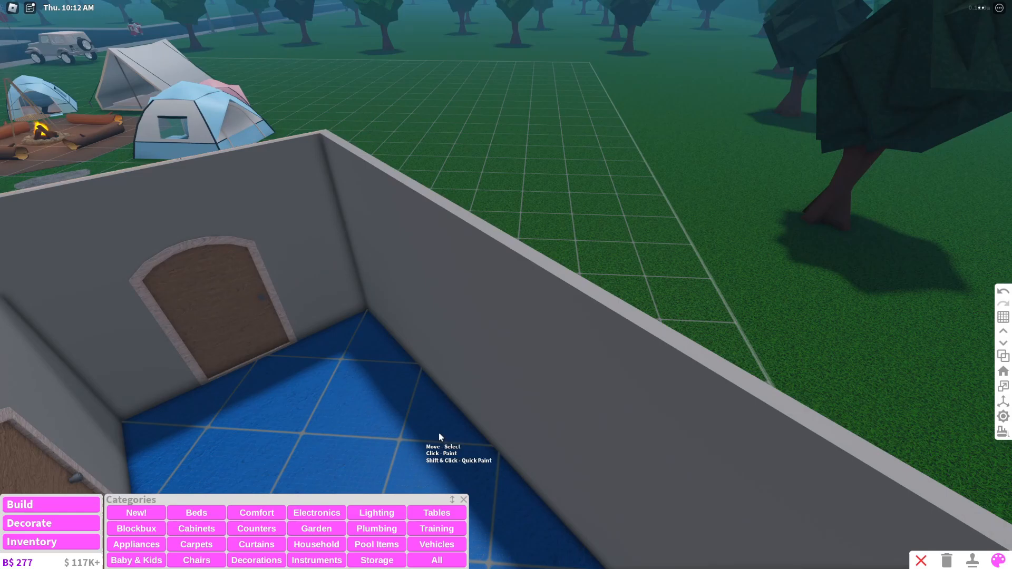
# - Place the Rustic Coffee Table between the beds and pick the Primal Console Table
pyautogui.click(437, 512)
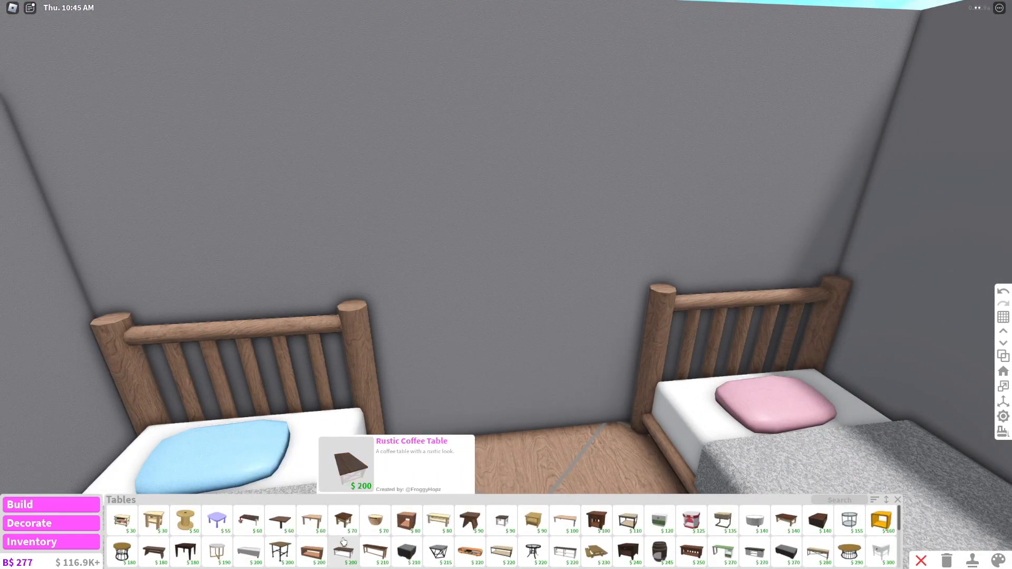
pyautogui.moveTo(504, 522)
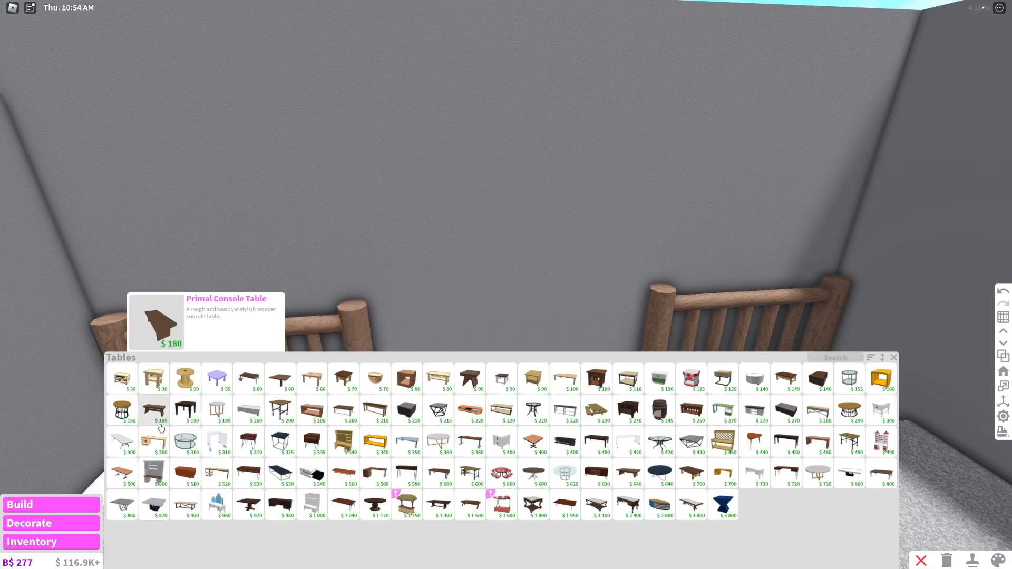
pyautogui.click(153, 409)
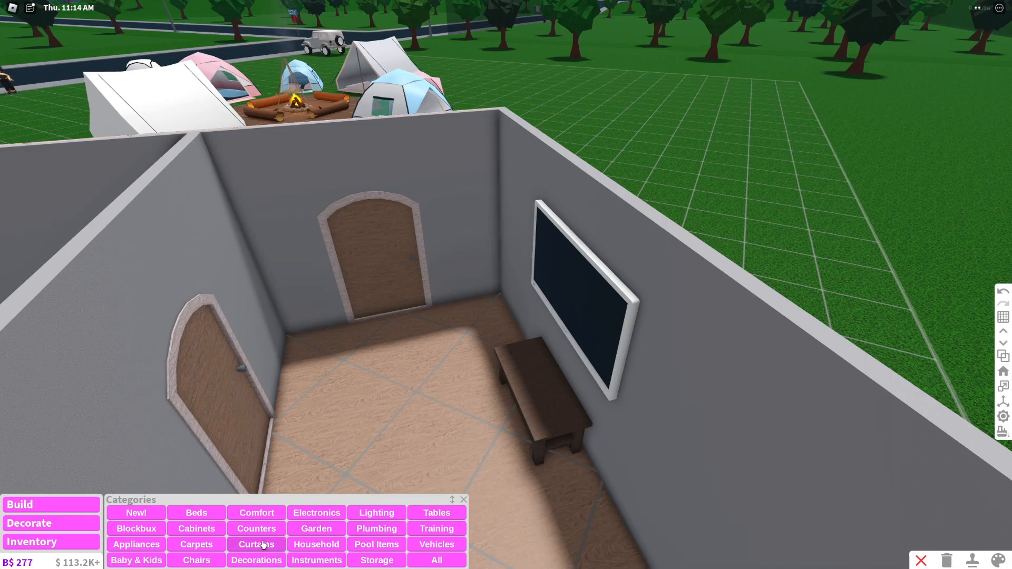
pyautogui.moveTo(316, 561)
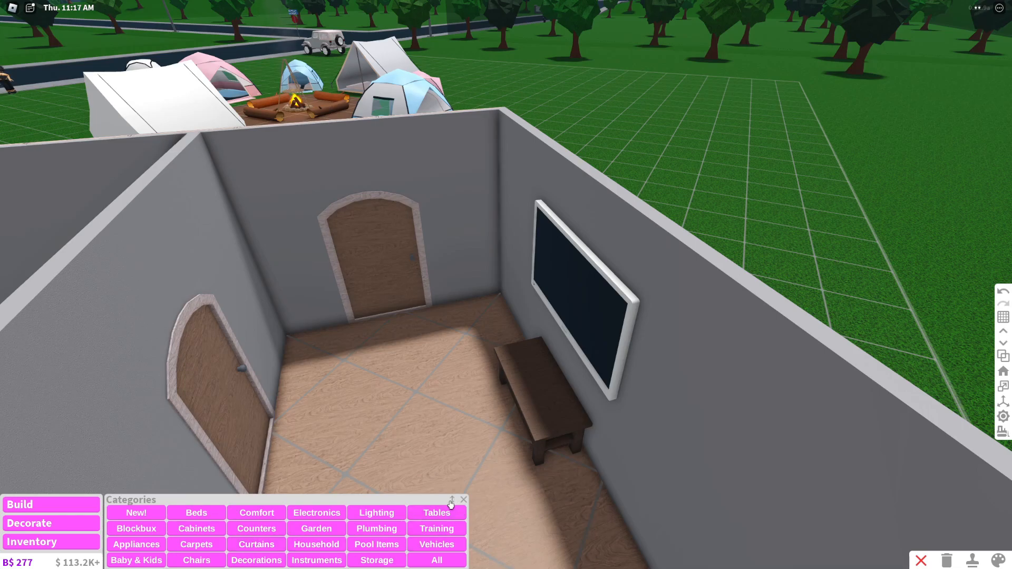
pyautogui.moveTo(411, 444)
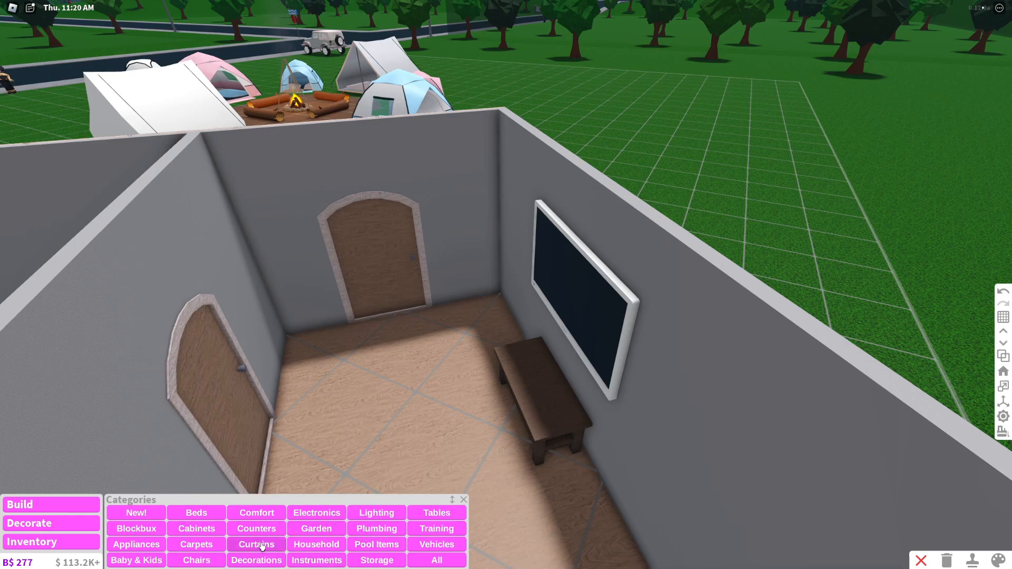
pyautogui.click(256, 512)
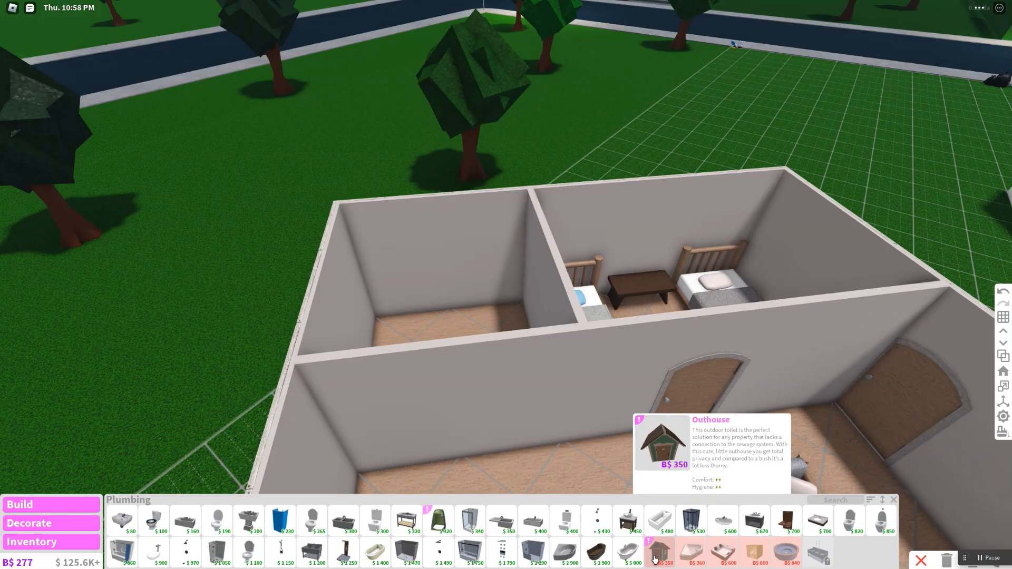
pyautogui.moveTo(601, 562)
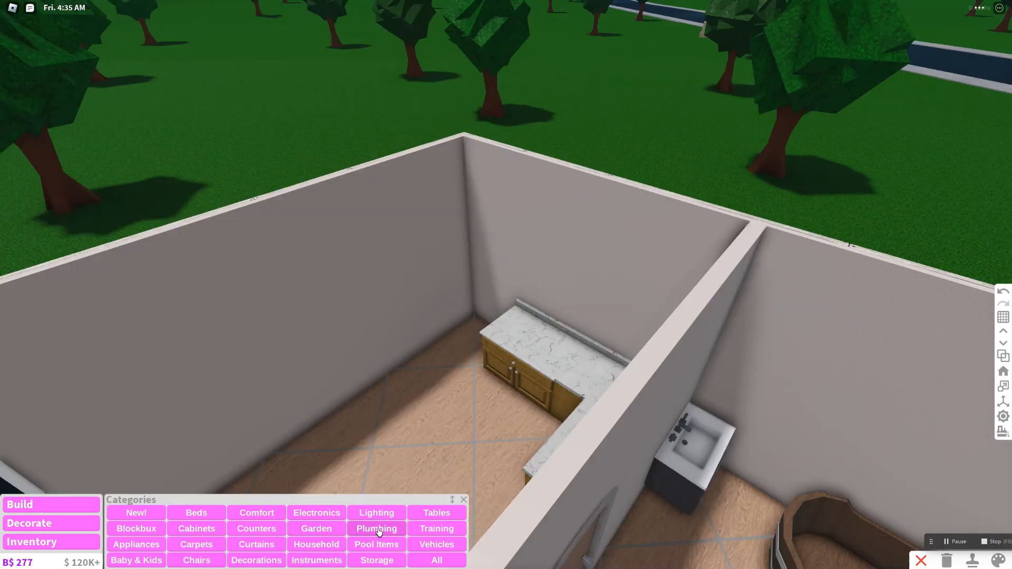
# - Browse Decorate > Appliances to find the Icebox Fridge for the kitchen
pyautogui.click(136, 544)
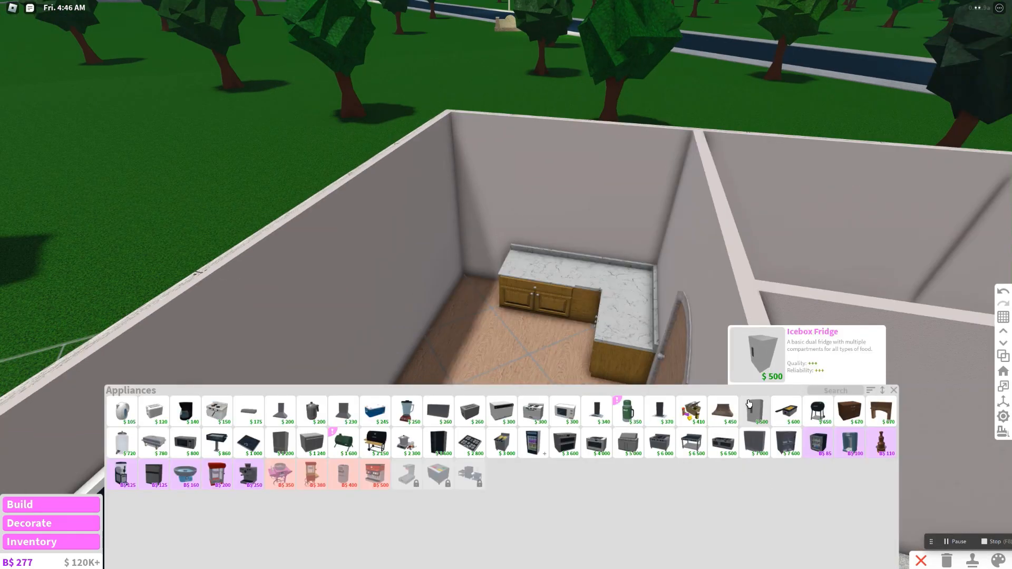
pyautogui.moveTo(714, 423)
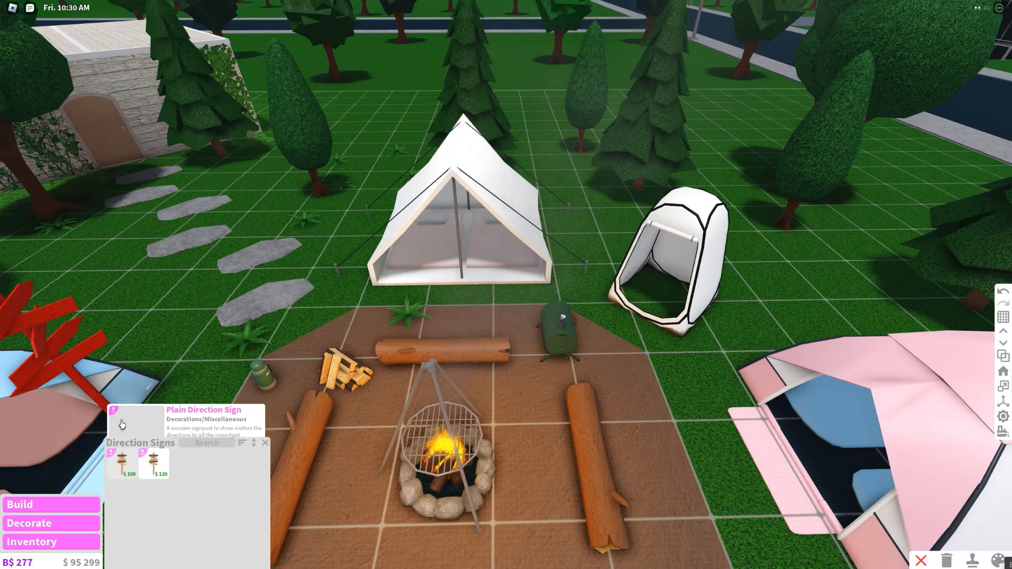
# - Select the Plain Direction Sign and position it by the stepping-stone path
pyautogui.click(124, 466)
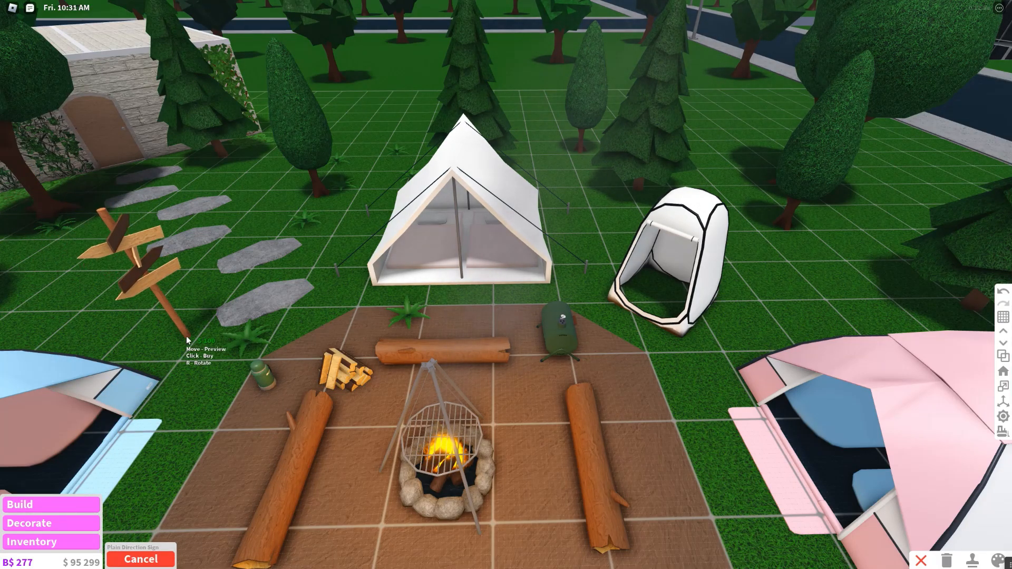